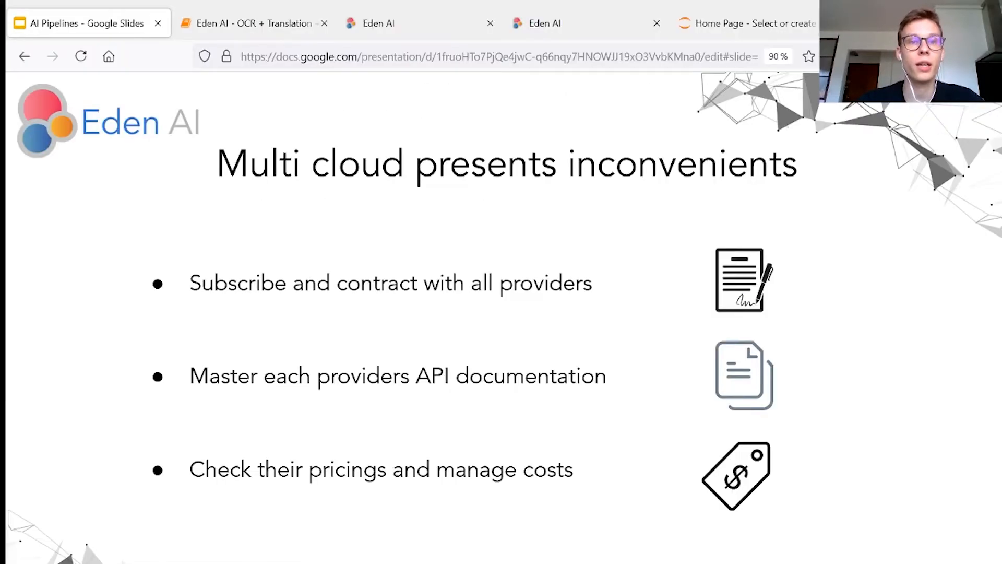
# Show the notebook's OCR cell with extracted Chinese text and the IBM Chinese-to-English translation cell
pyautogui.click(253, 23)
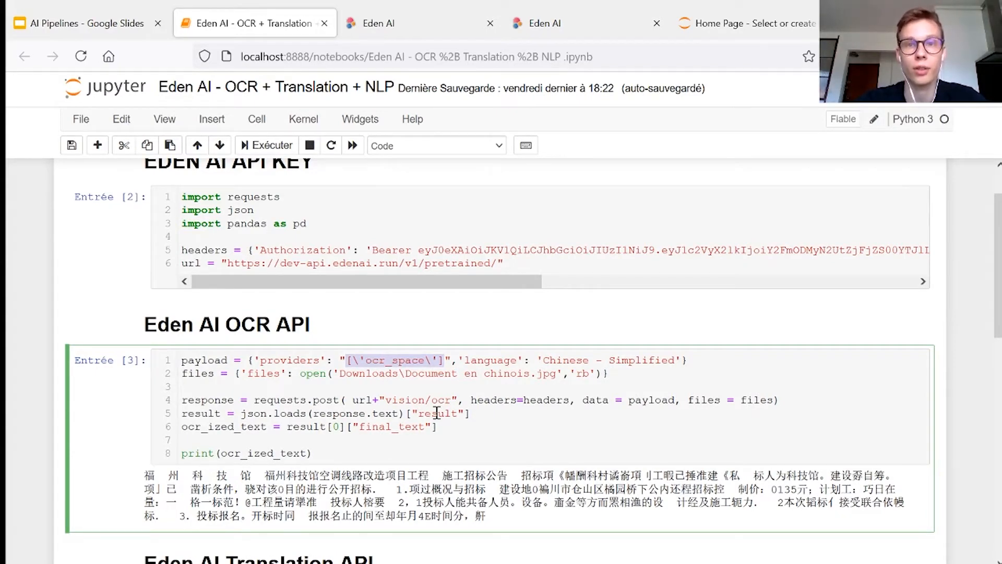
pyautogui.scroll(-3)
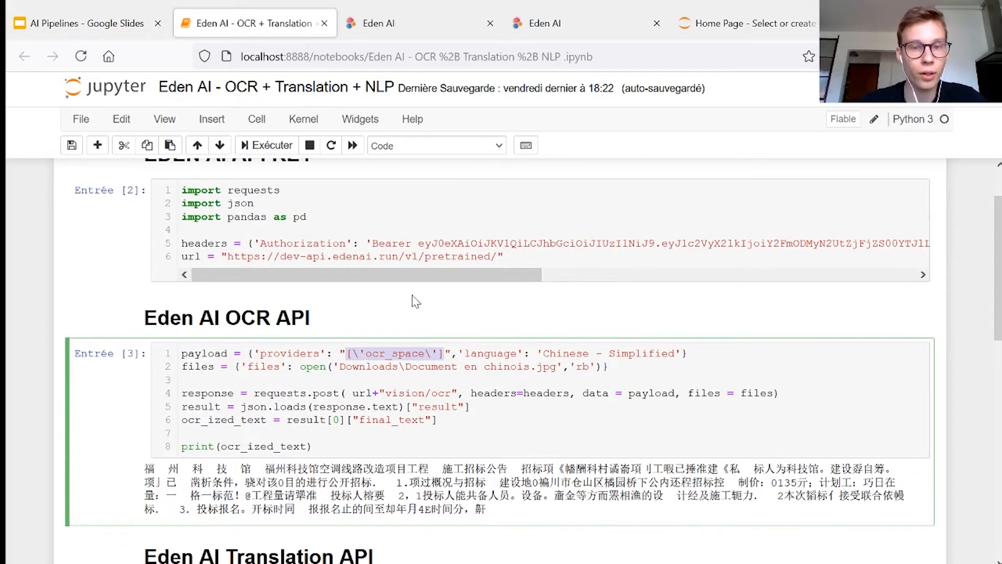
pyautogui.scroll(-3)
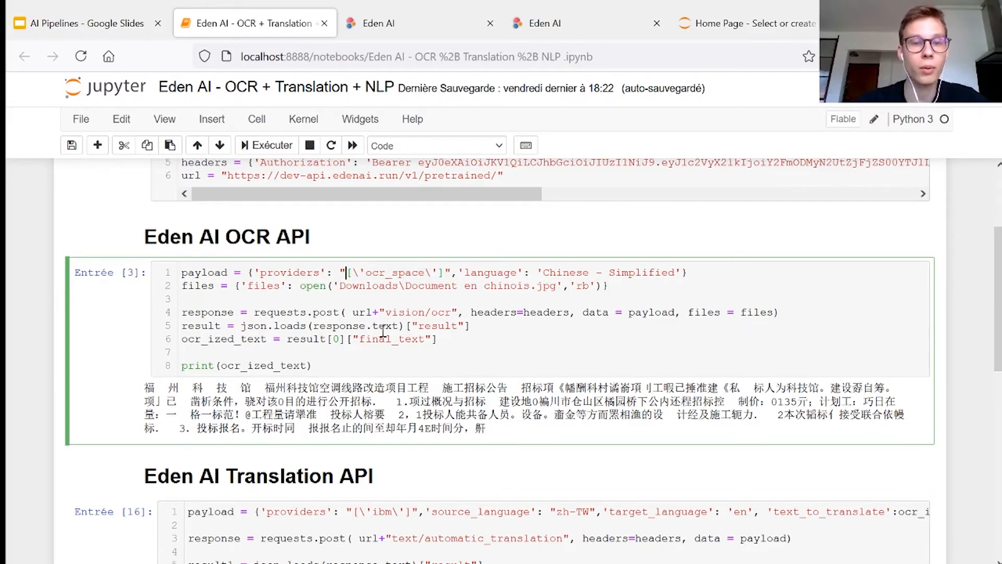
pyautogui.scroll(-3)
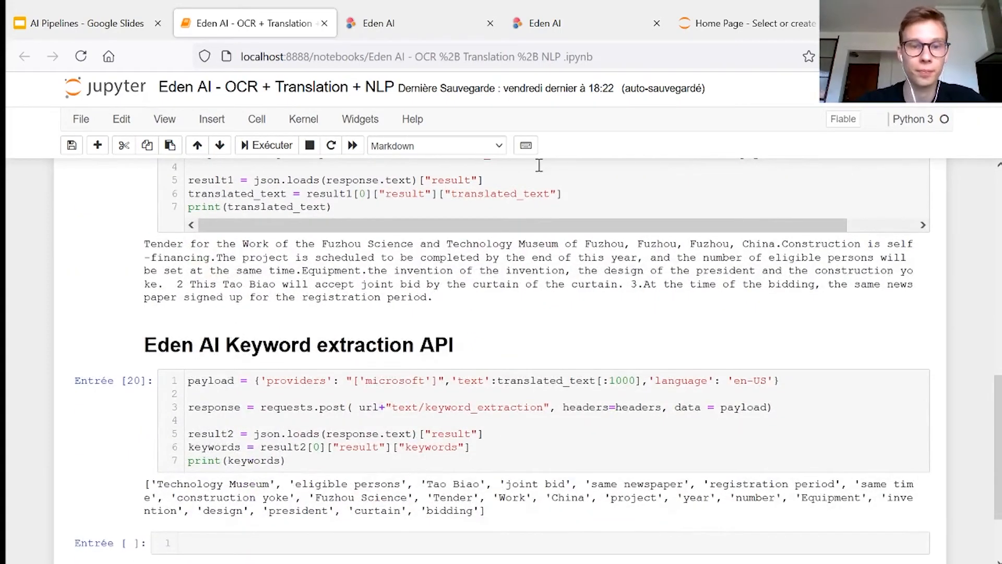
pyautogui.scroll(-3)
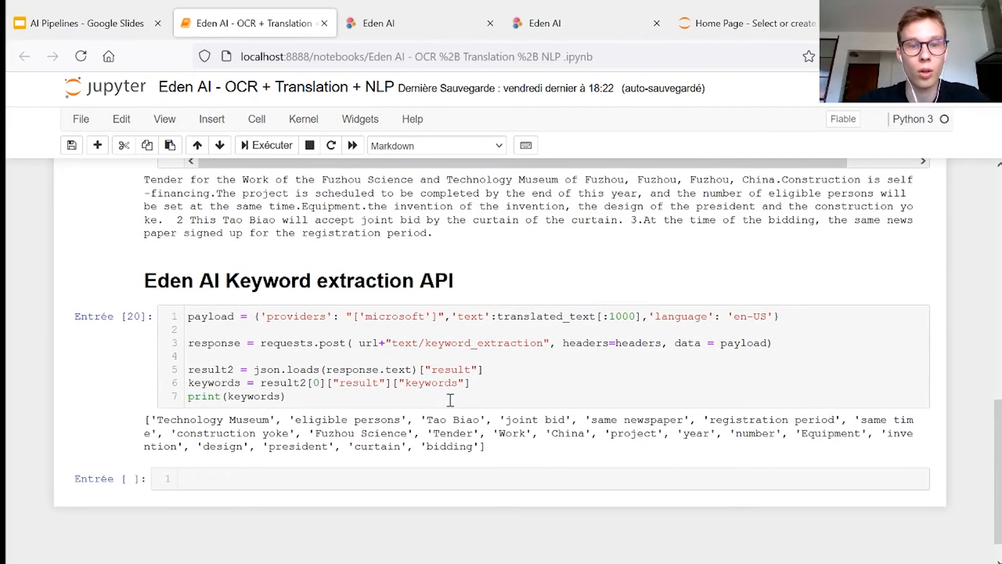
pyautogui.moveTo(502, 303)
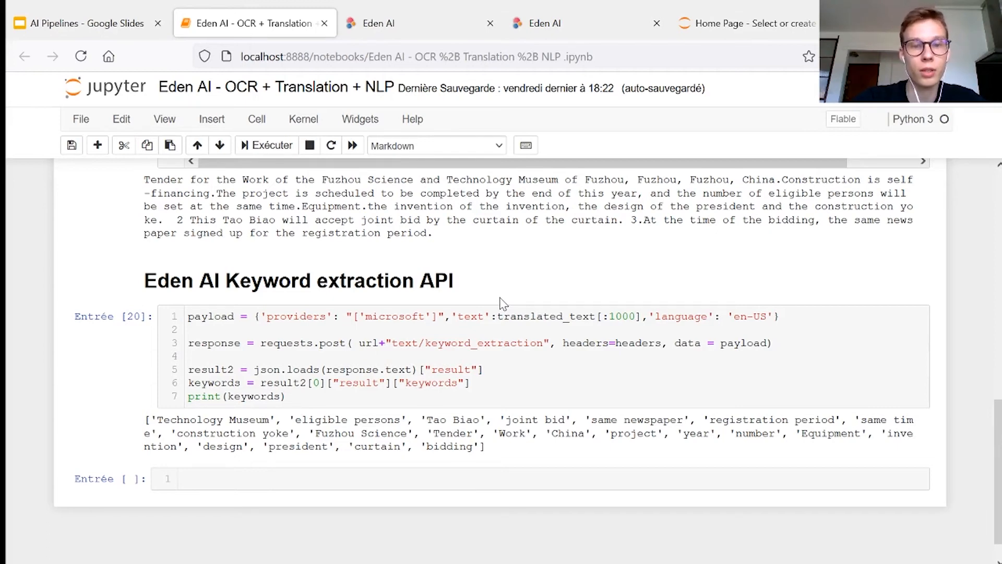
pyautogui.scroll(-3)
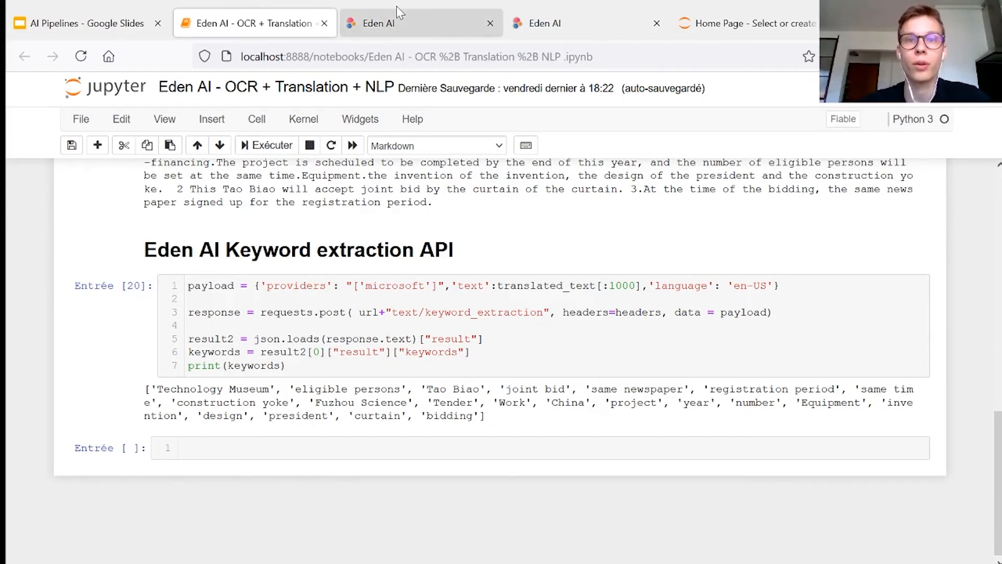
# Review the OCR benchmark results from Google Cloud, Amazon and OCR Space on the Eden AI platform
pyautogui.click(421, 23)
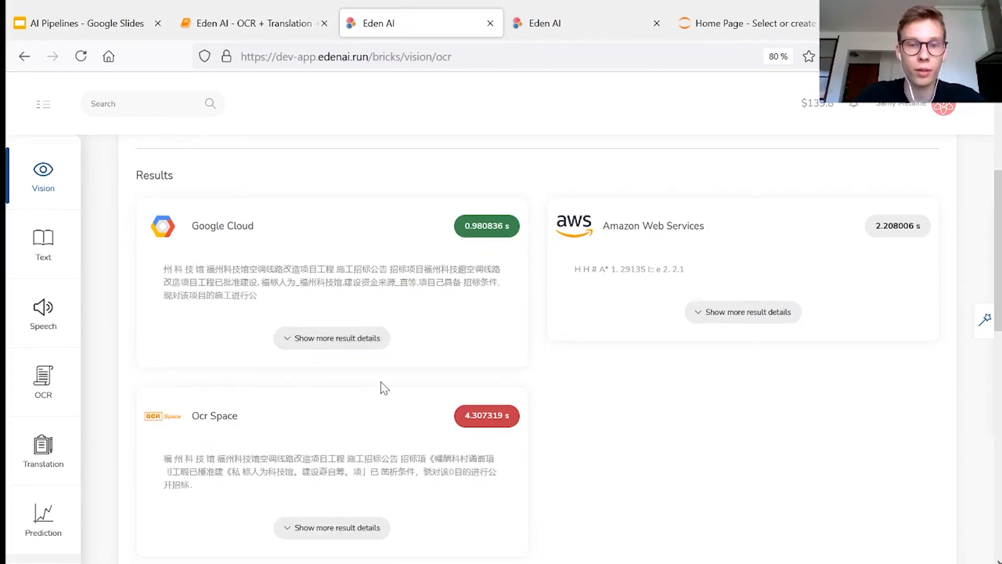
pyautogui.scroll(-3)
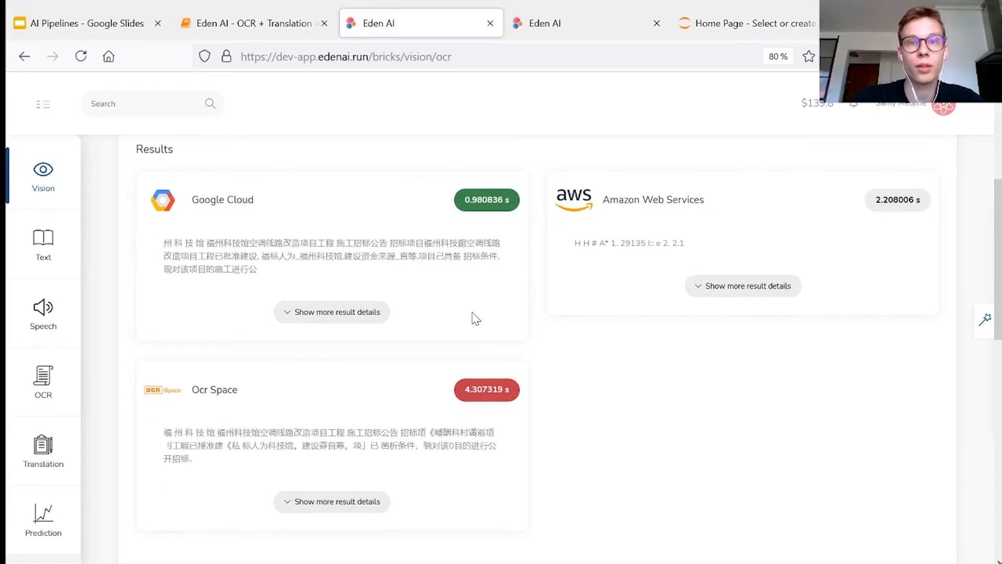
pyautogui.moveTo(605, 459)
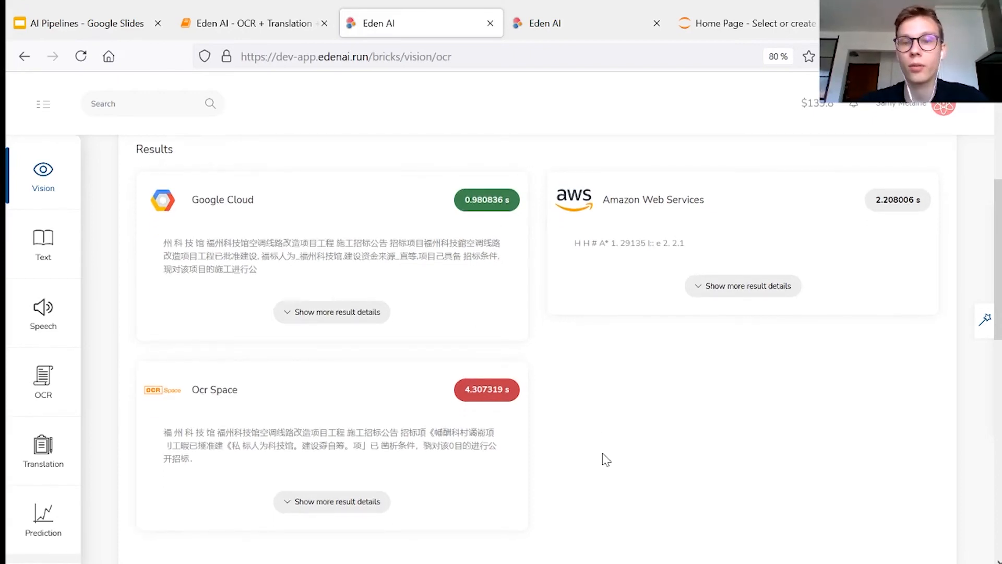
pyautogui.scroll(-3)
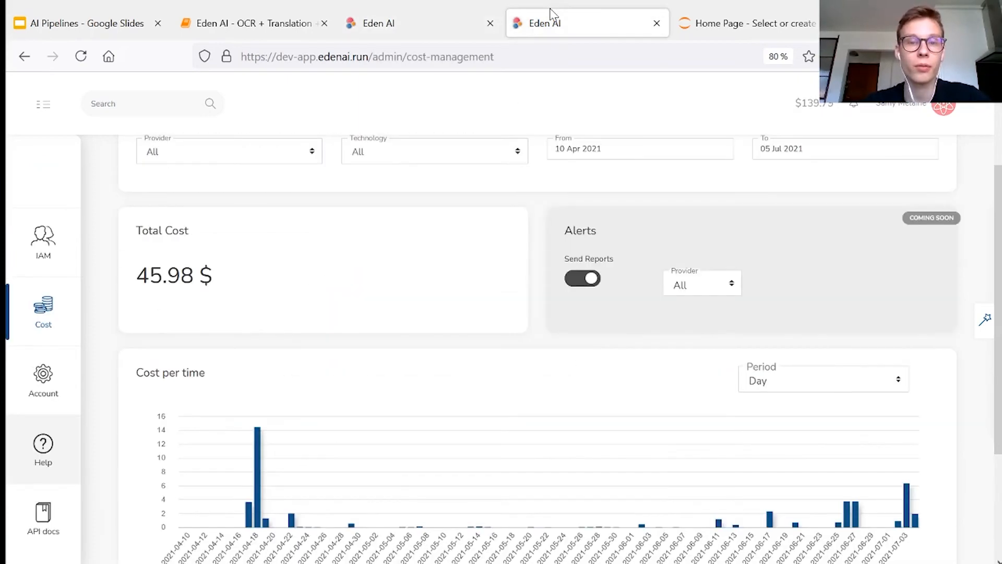
pyautogui.moveTo(250, 304)
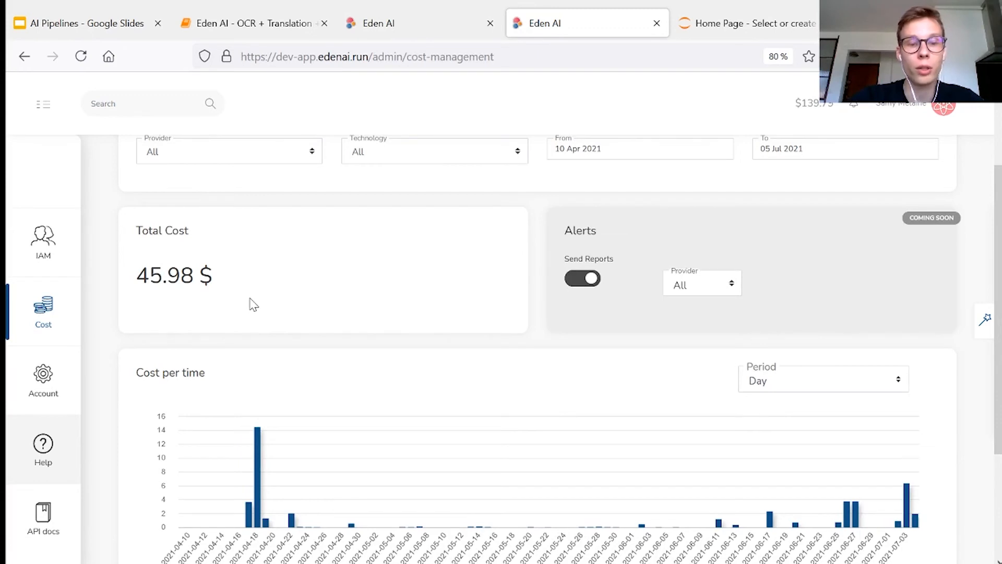